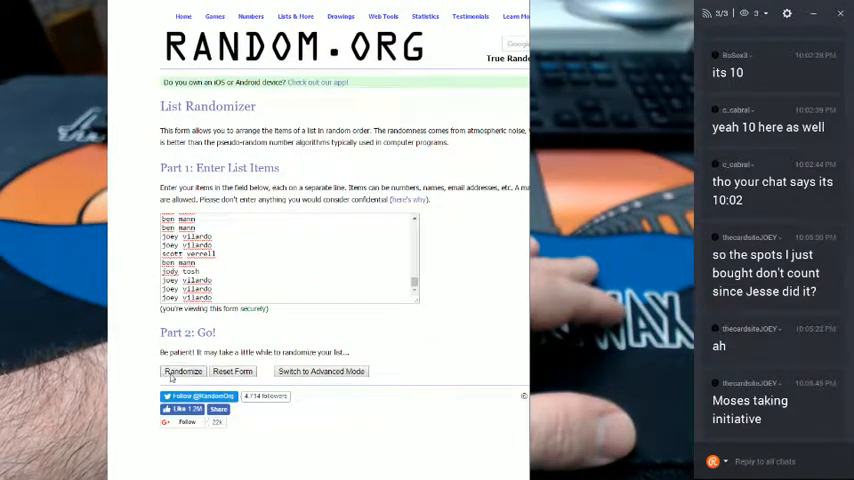
# Randomize the pasted list of 448 names and scroll through the shuffled result
pyautogui.click(184, 372)
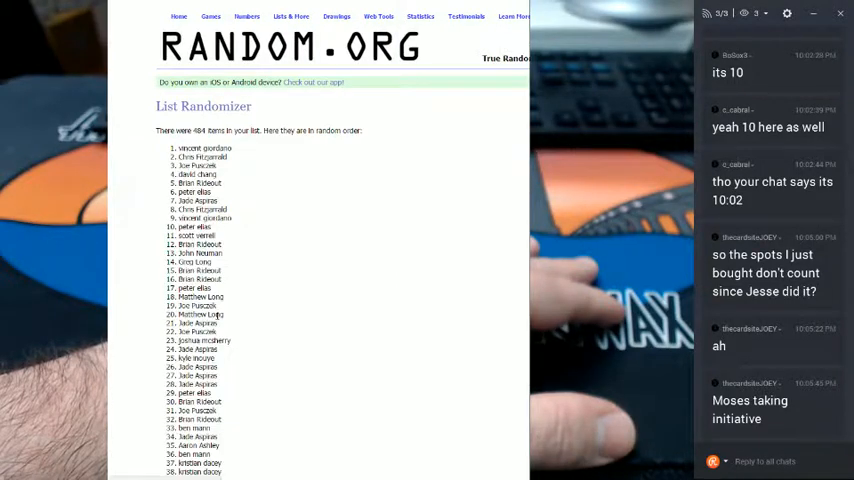
pyautogui.scroll(-3)
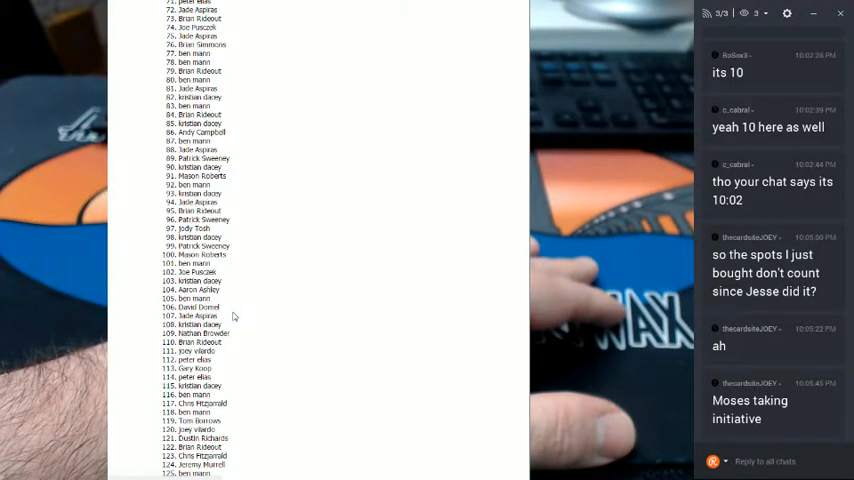
pyautogui.scroll(-3)
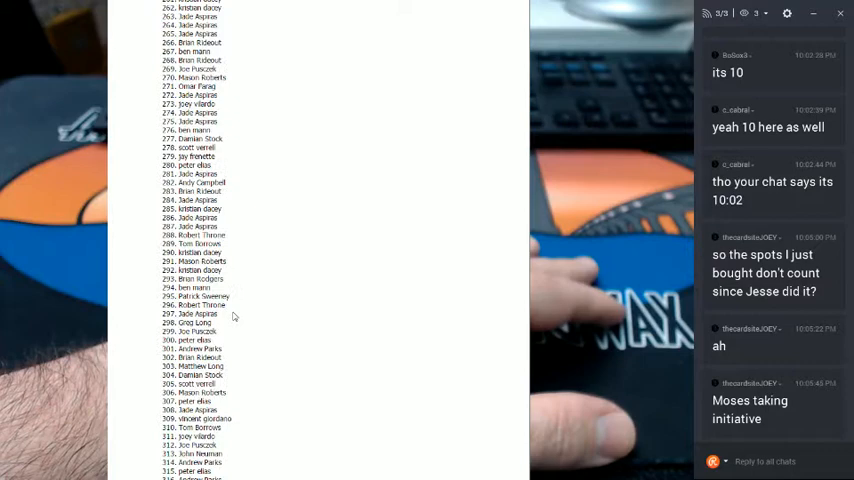
pyautogui.scroll(-3)
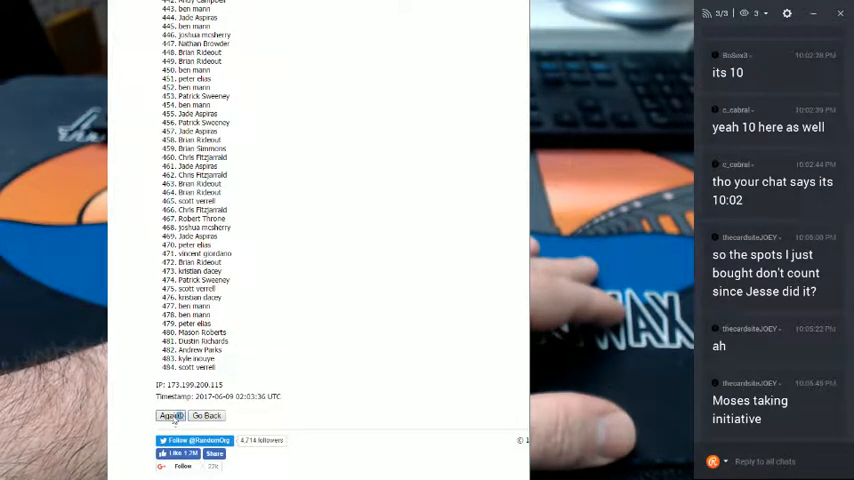
# Re-randomize the shuffled list with Again! and return toward the top of the new order
pyautogui.click(170, 416)
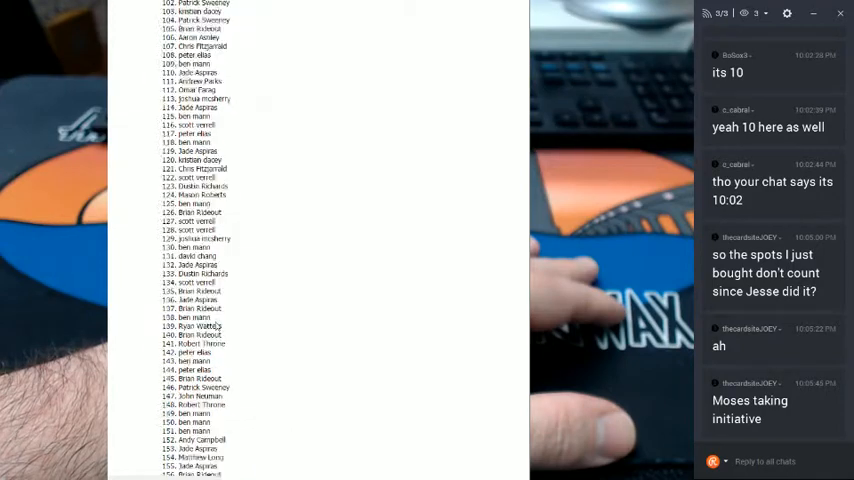
pyautogui.scroll(-3)
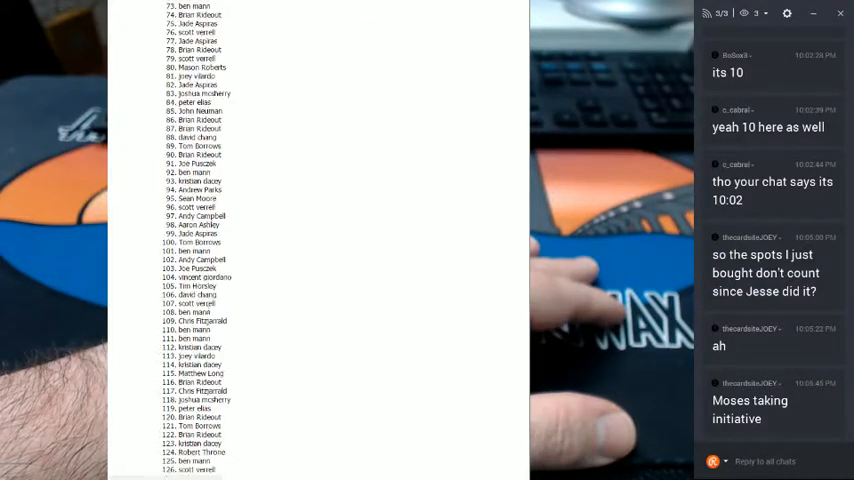
pyautogui.scroll(-3)
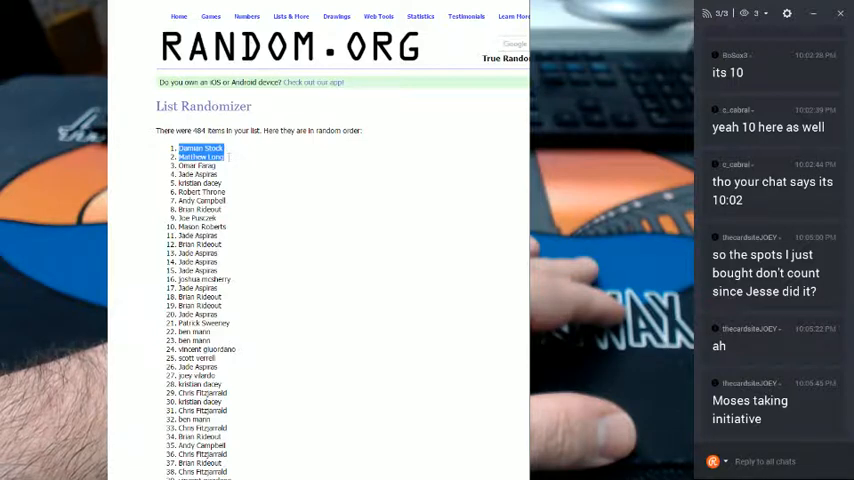
# Select the first five names of the final order as winners, dismissing the context menu unused
pyautogui.moveTo(200, 148); pyautogui.dragTo(200, 174)
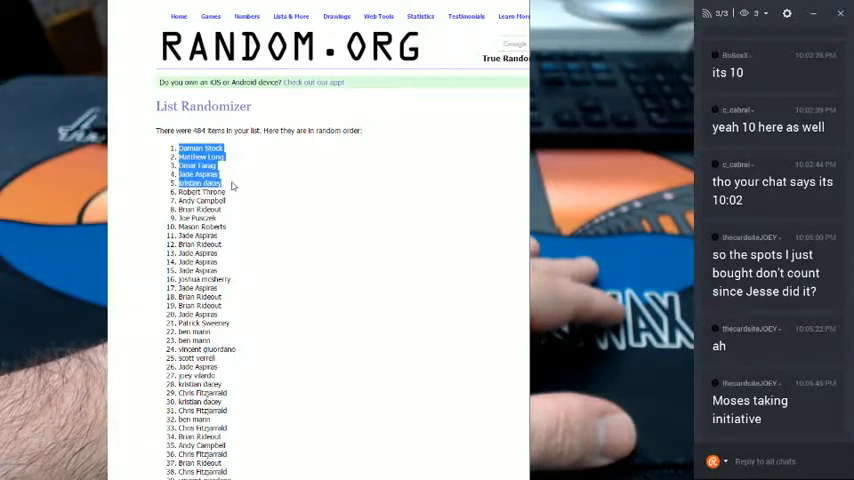
pyautogui.rightClick(200, 176)
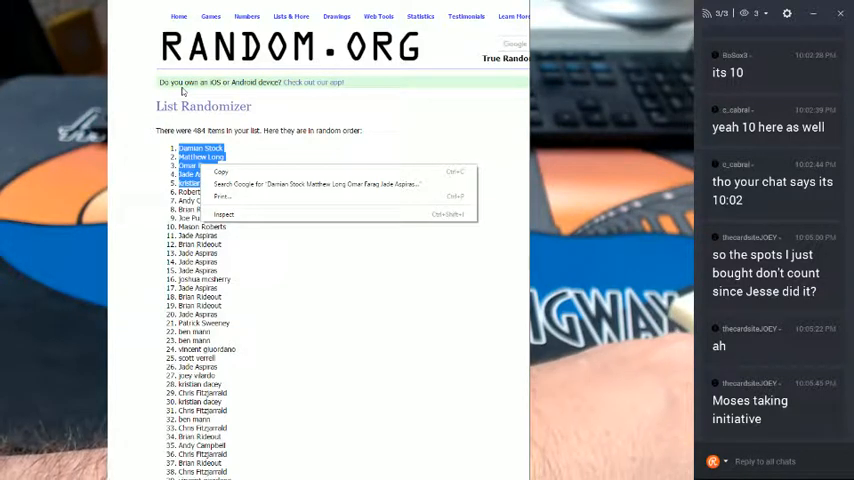
pyautogui.click(296, 152)
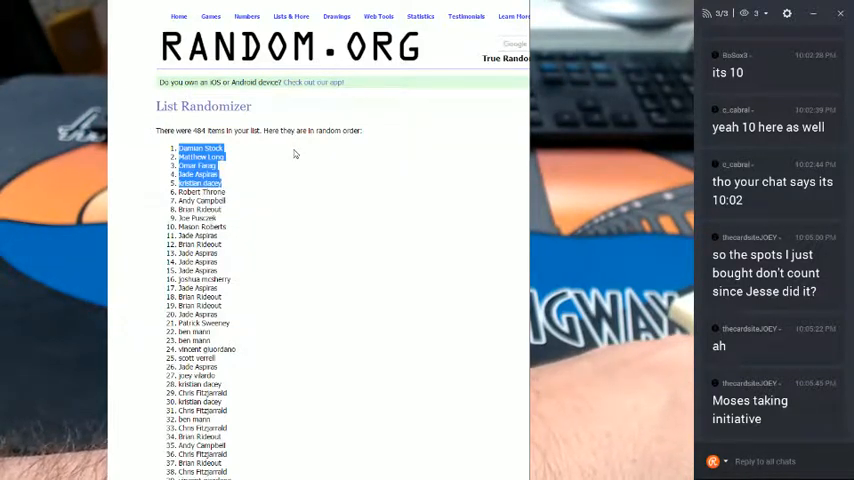
pyautogui.scroll(-3)
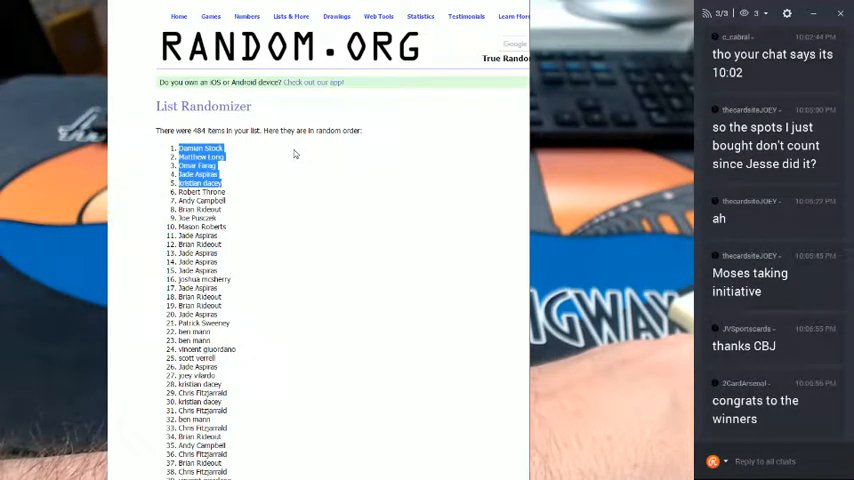